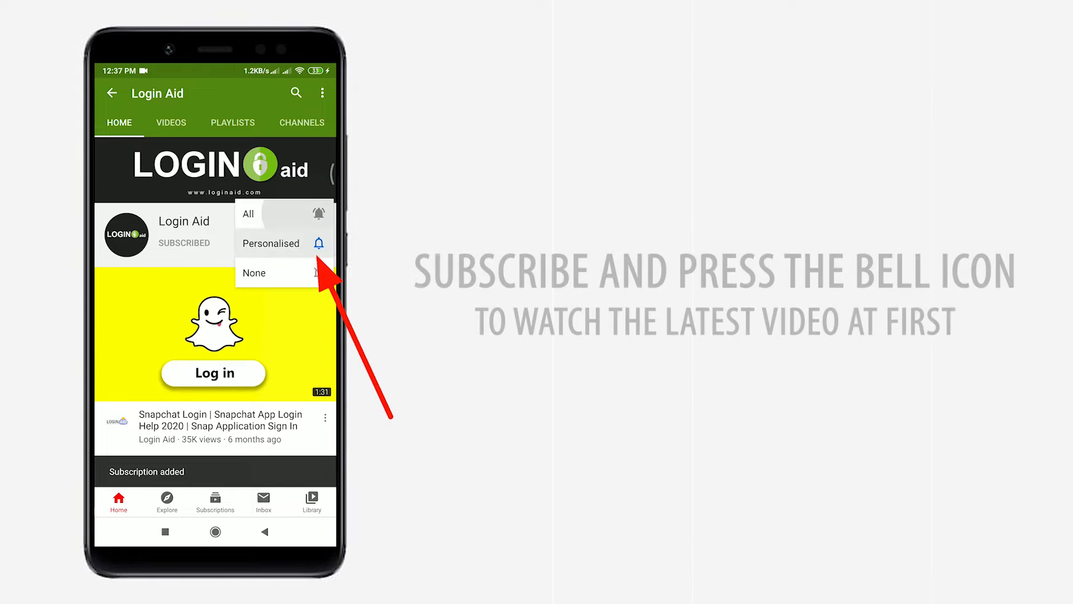
- Show the Google Images results for 'Duolingo Delete Account Permanently'
left_click(248, 214)
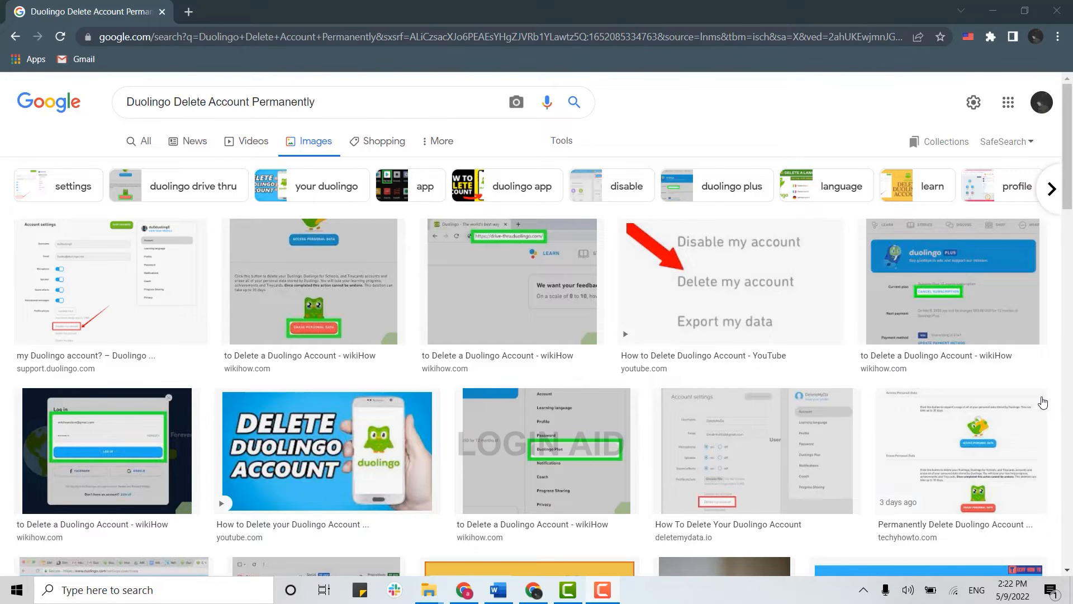
left_click(354, 12)
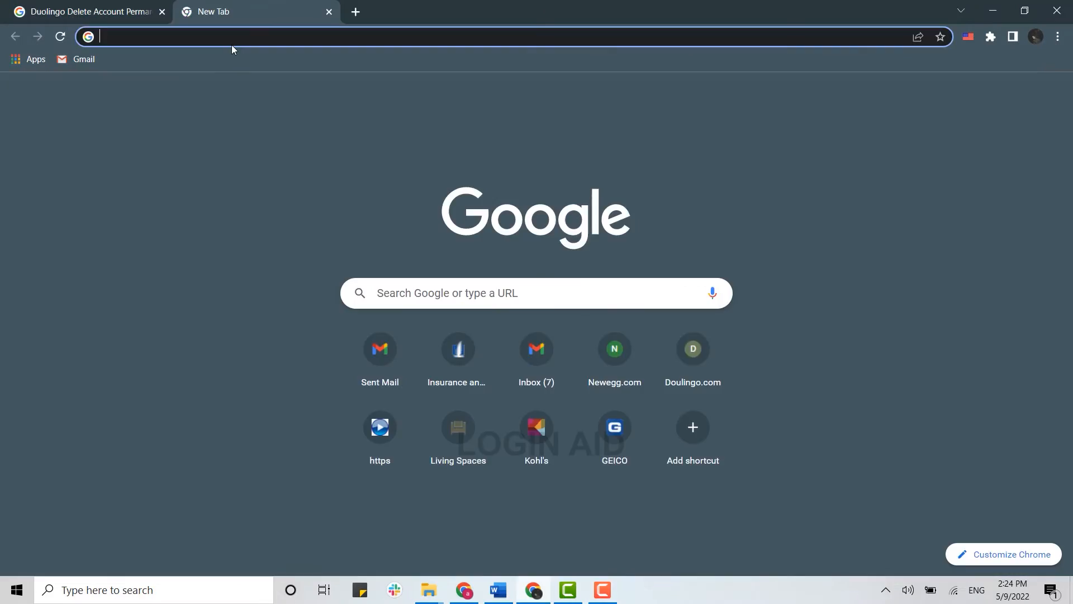
type("www.d")
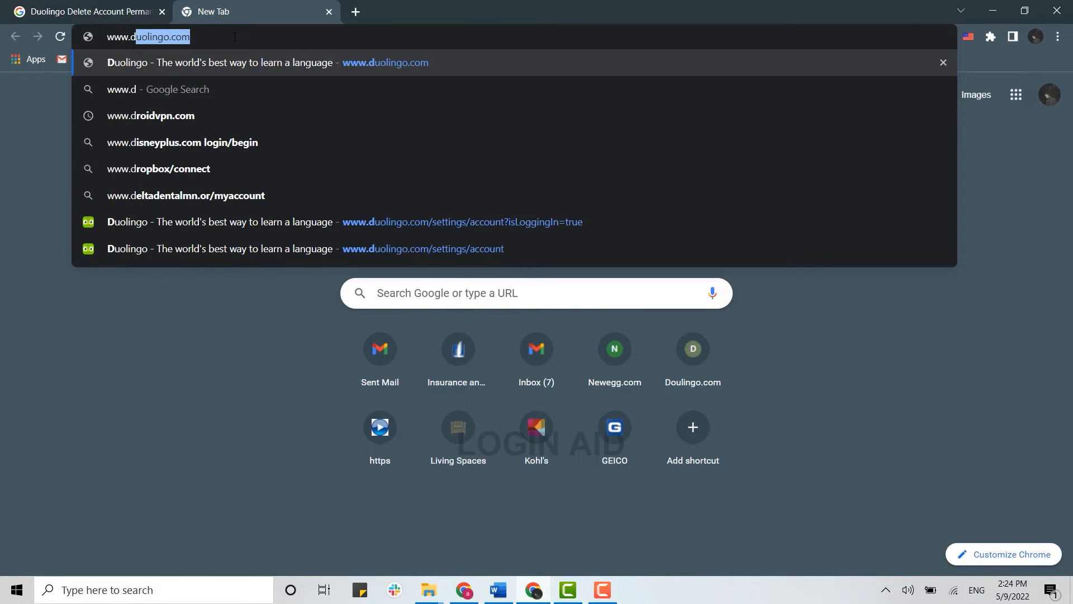
type("www.duolingo.c")
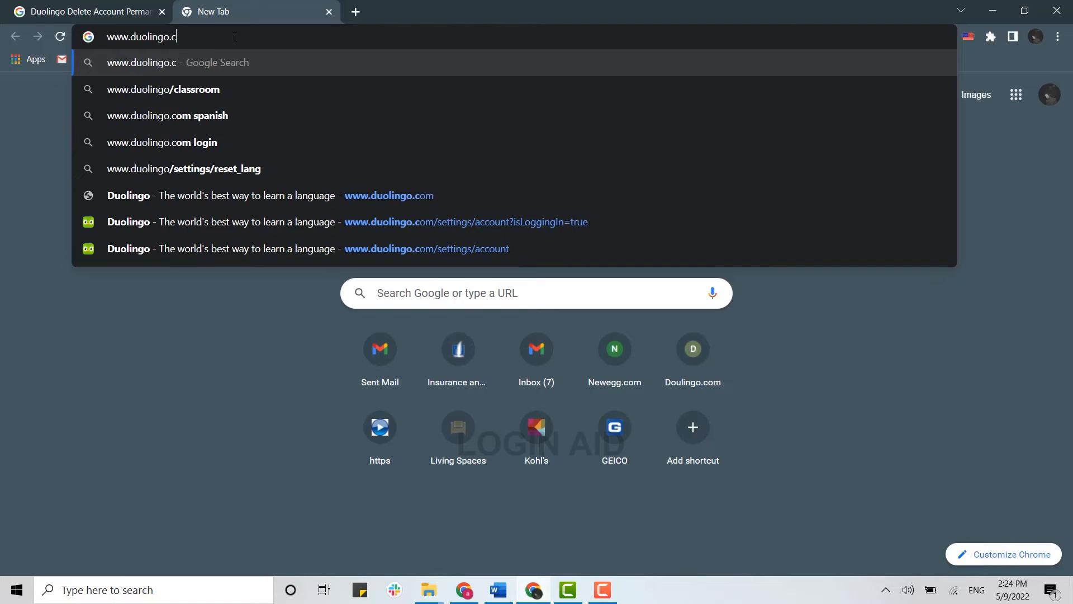
key("Enter")
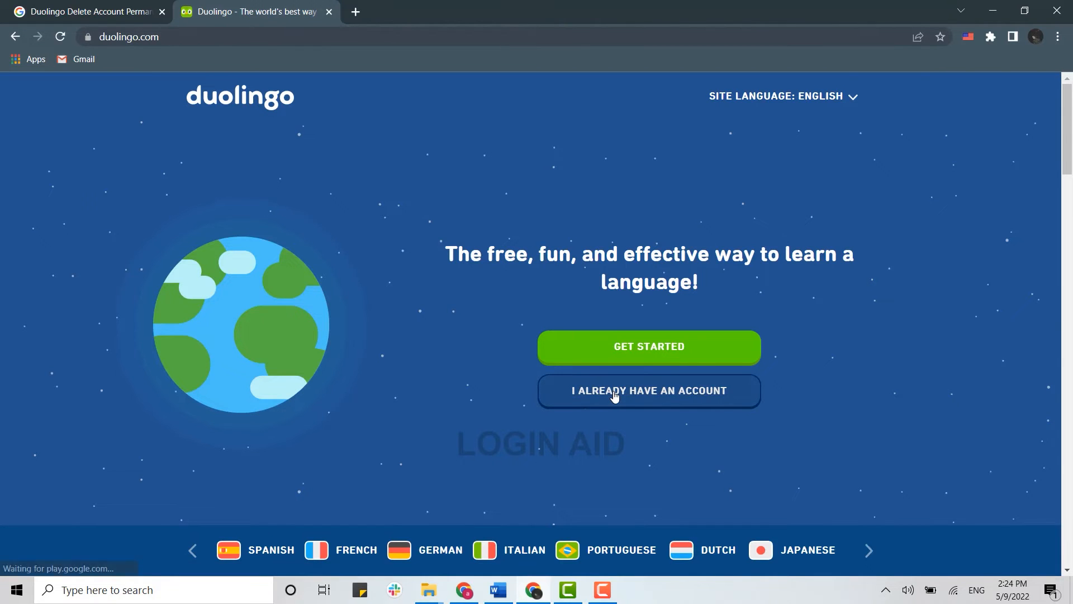
- Log in to the existing Duolingo account with the 'alexabla...' email and password
left_click(648, 390)
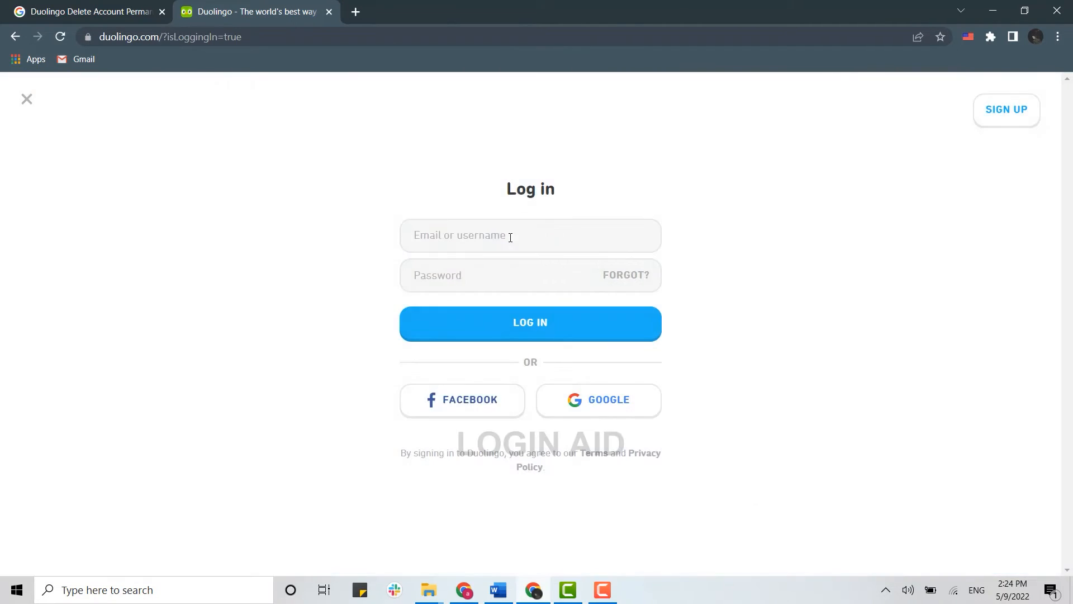
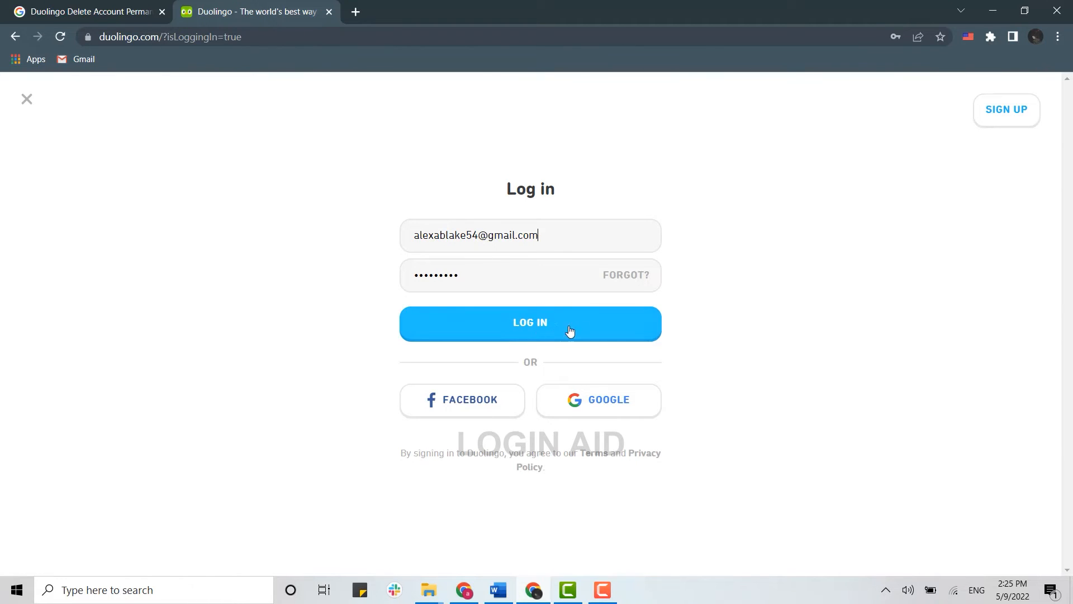
mouse_move(585, 334)
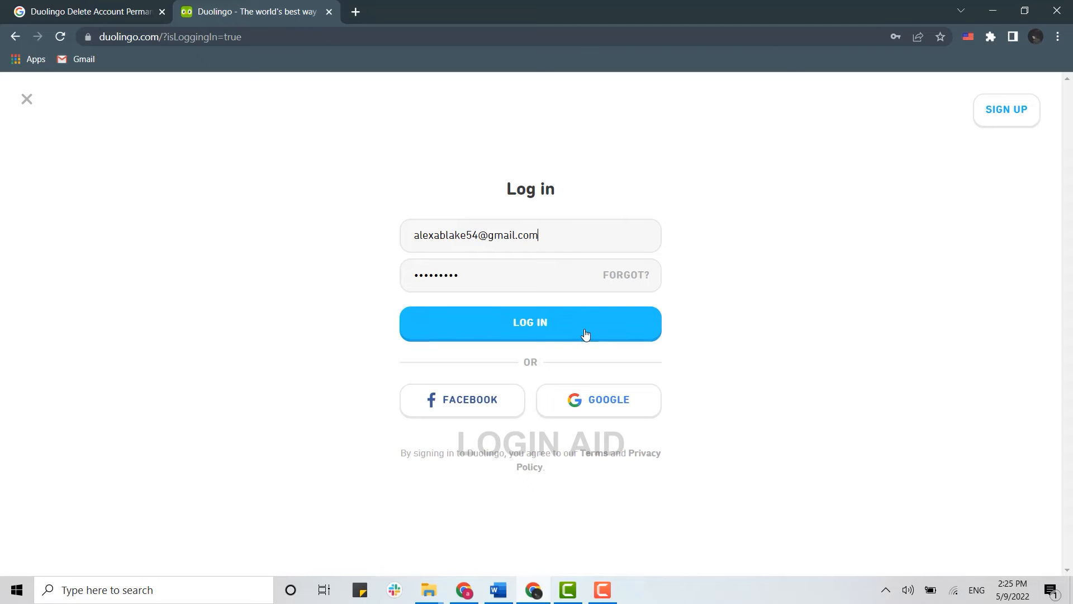
mouse_move(604, 316)
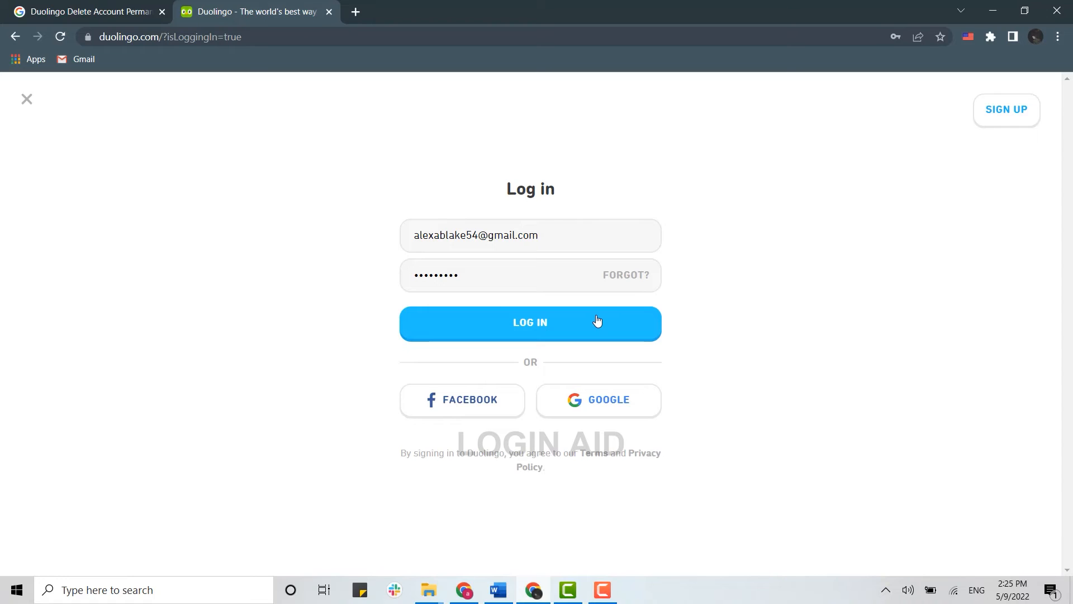
left_click(530, 323)
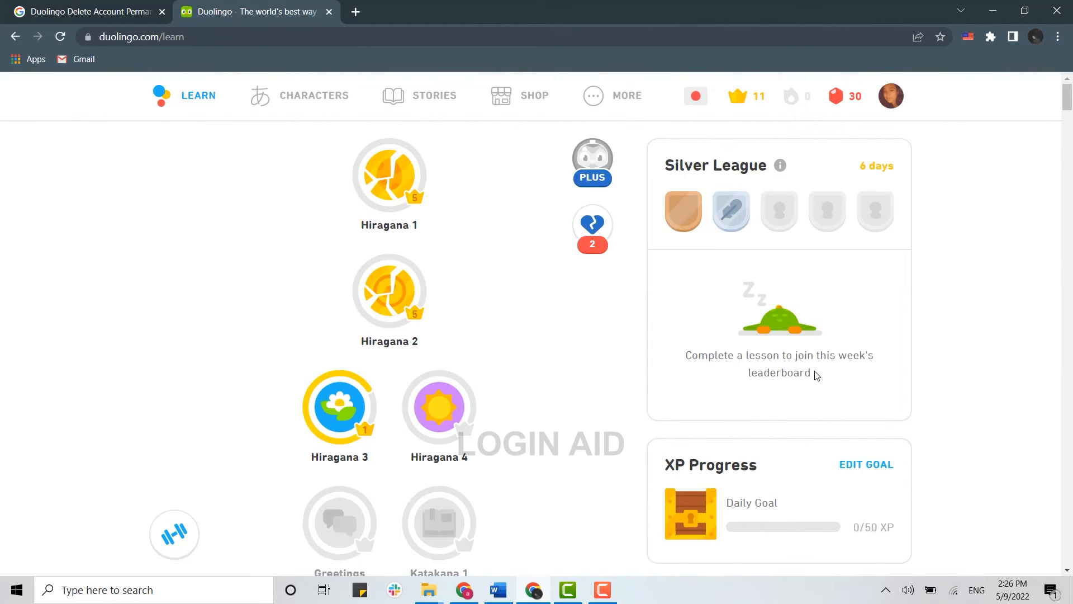
- Go from account settings to the Delete My Account Data Vault page
left_click(890, 95)
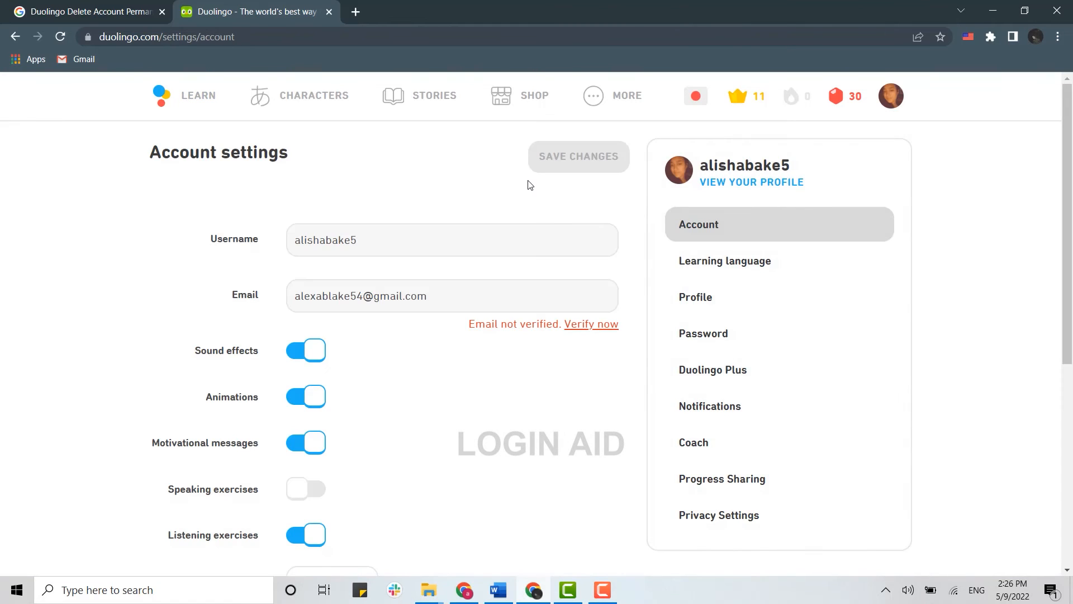
scroll("down", 3)
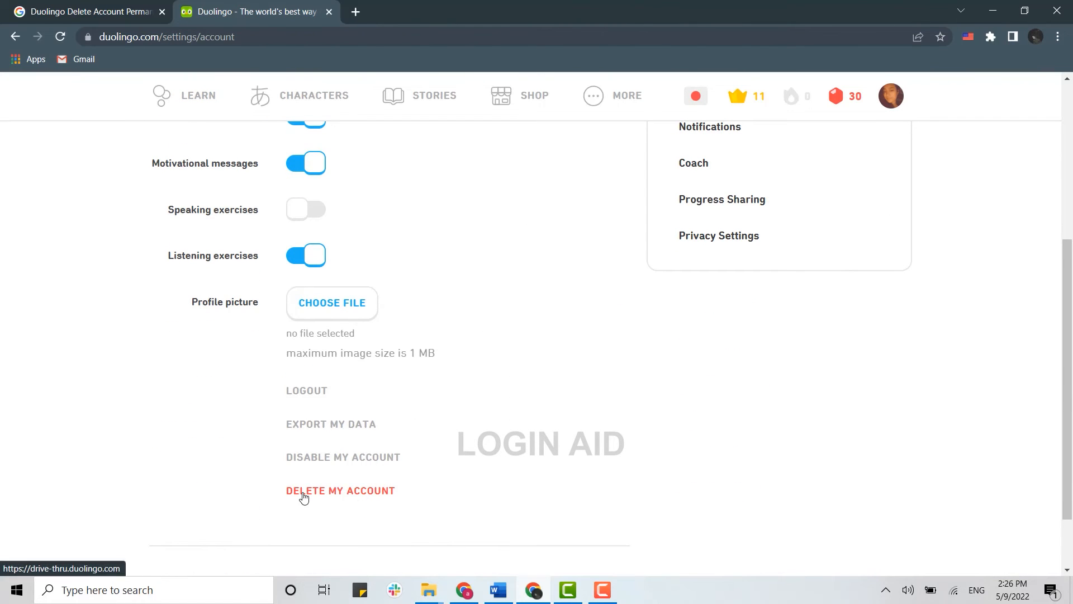
left_click(340, 490)
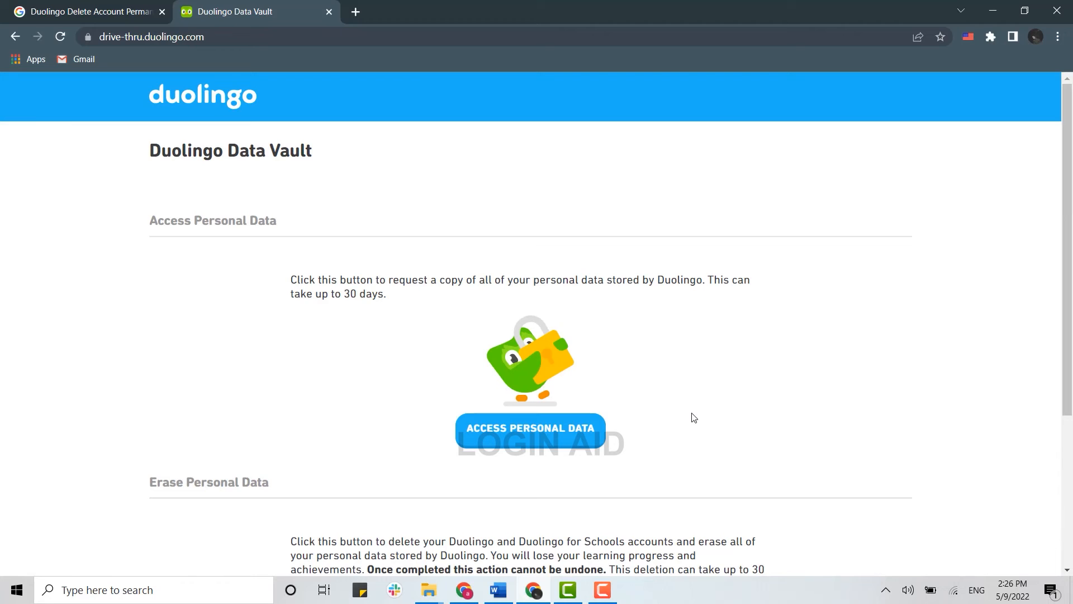
- Request erasure of all personal data from the bottom of the Data Vault page
scroll("down", 3)
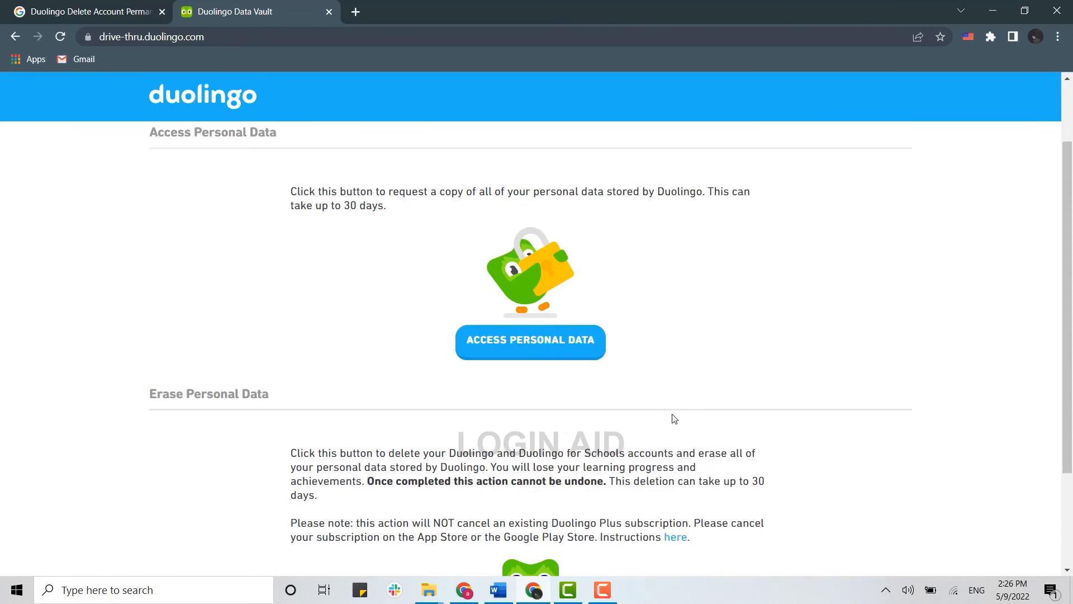
scroll("down", 3)
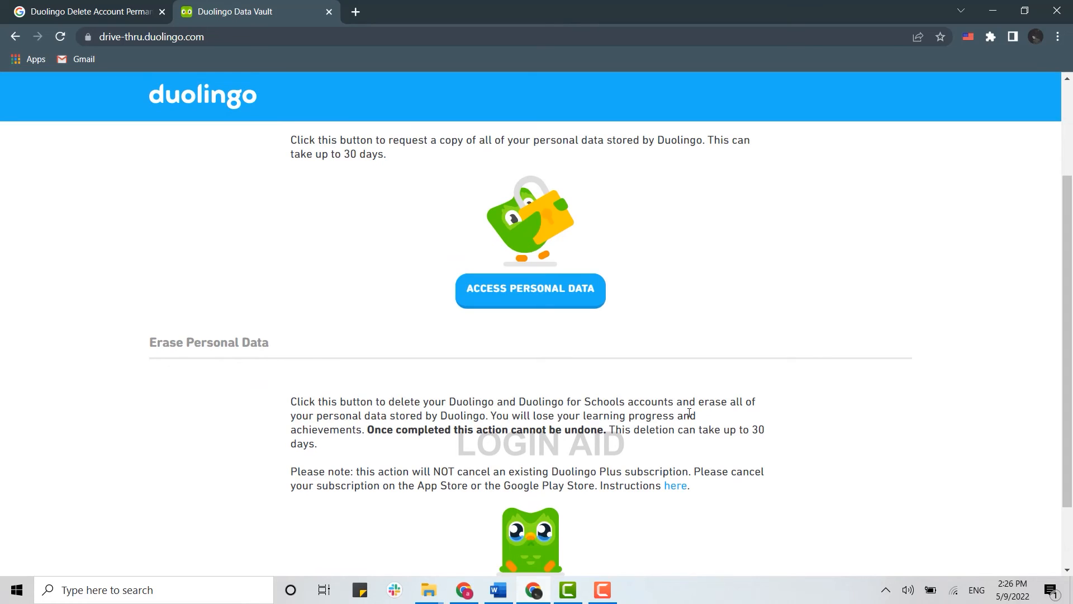
scroll("down", 3)
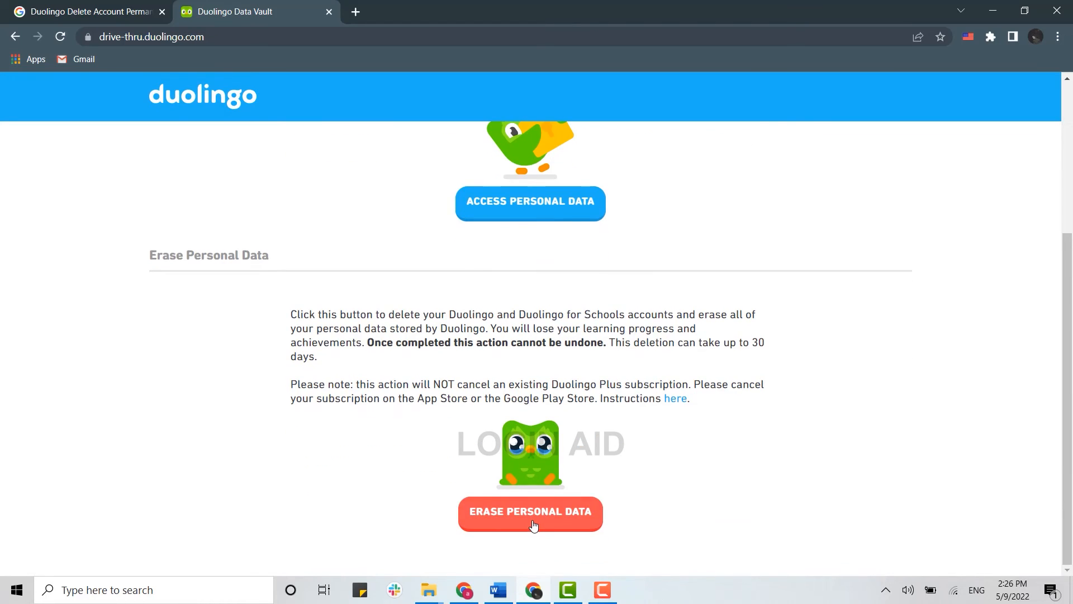
left_click(530, 513)
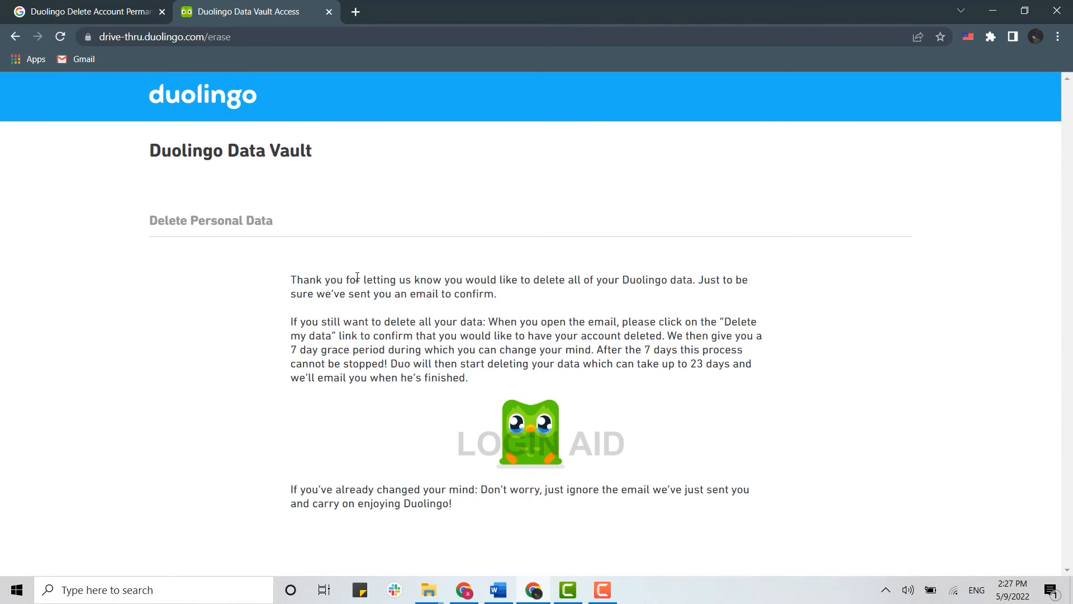